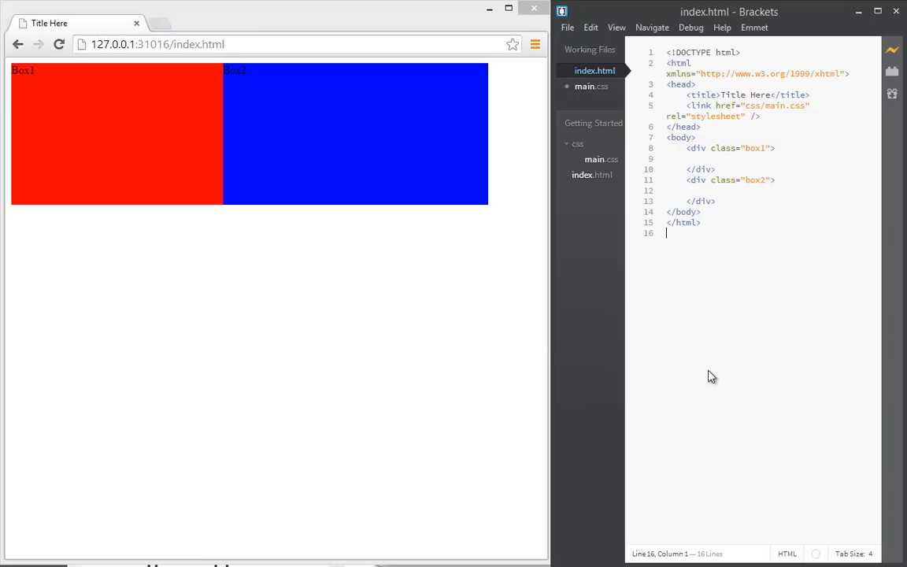
mouse_move(740, 423)
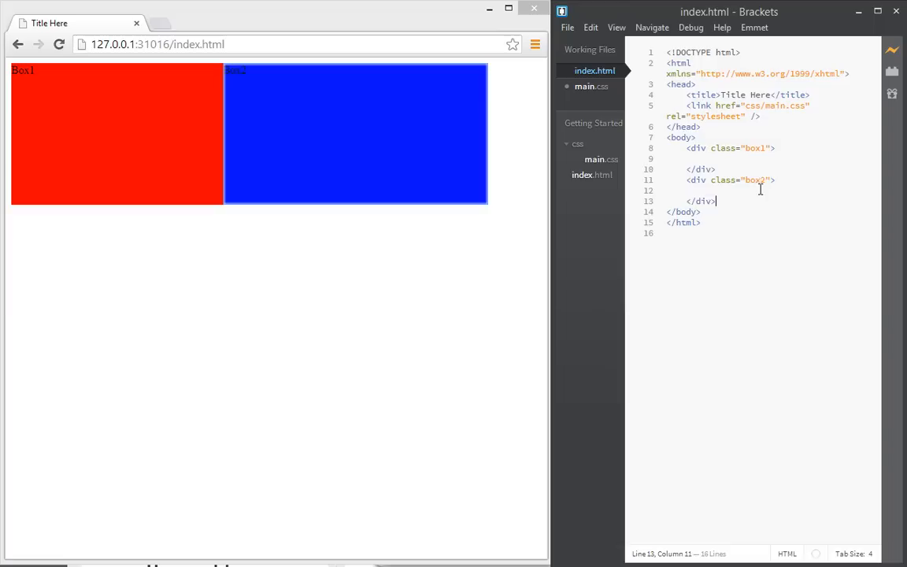
Resize the Chrome preview window narrower and wider, ending narrow so both boxes shrink proportionally.
left_click(592, 85)
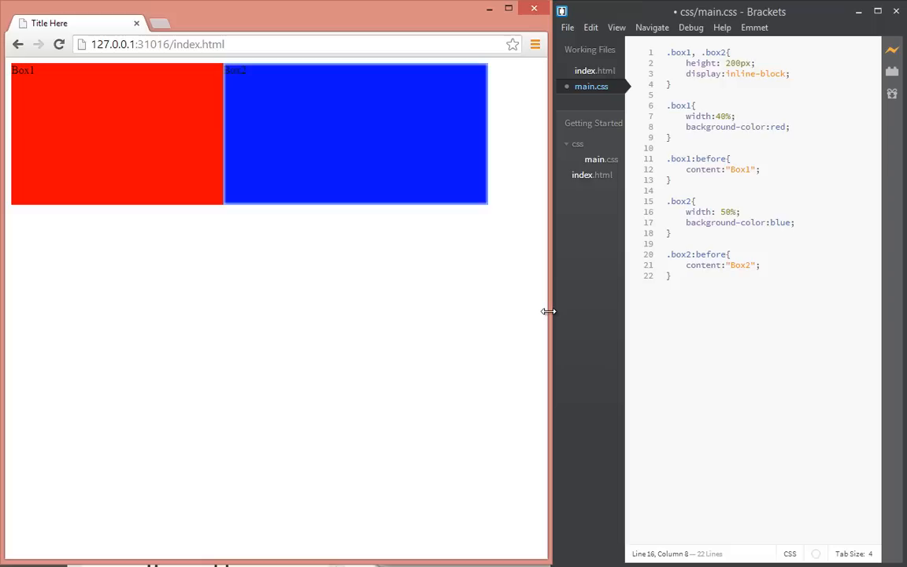
mouse_move(548, 277)
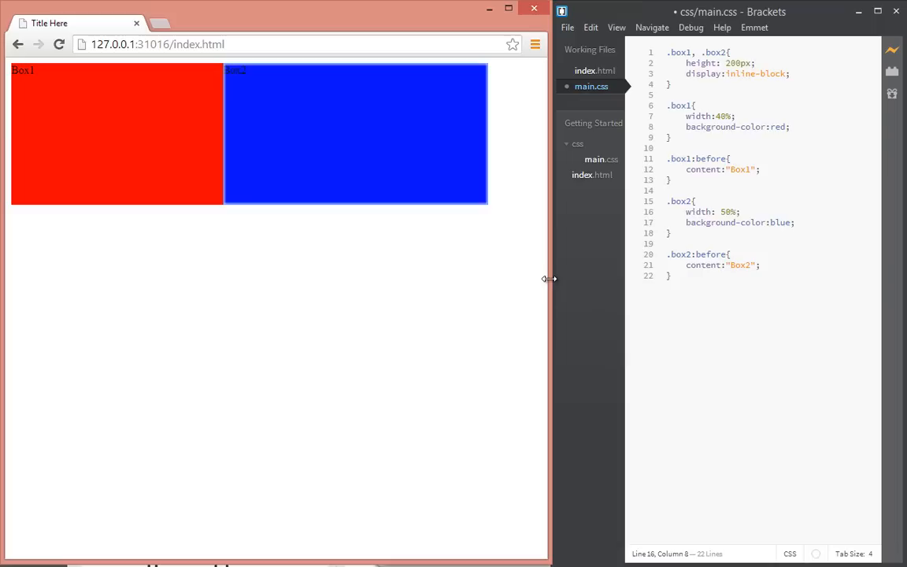
left_click_drag(547, 279, 517, 355)
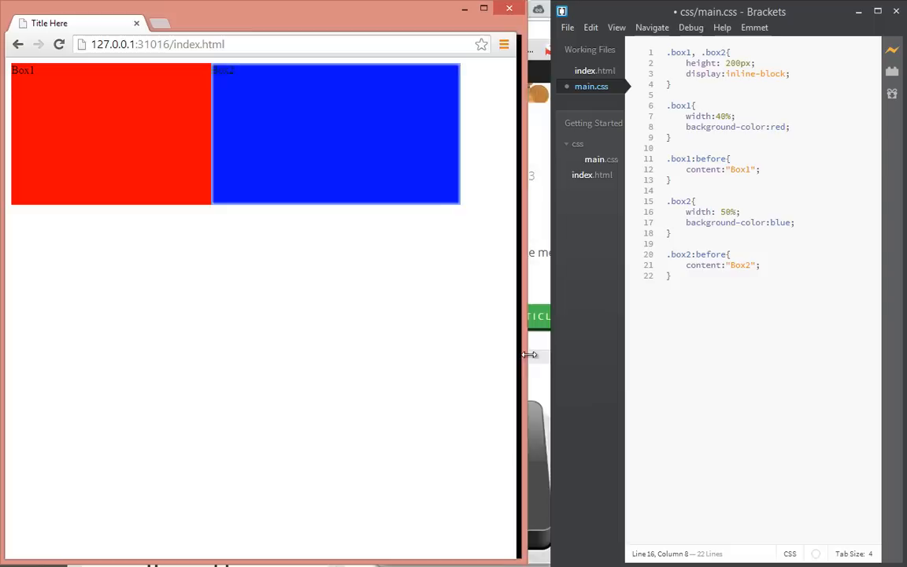
left_click_drag(525, 355, 545, 362)
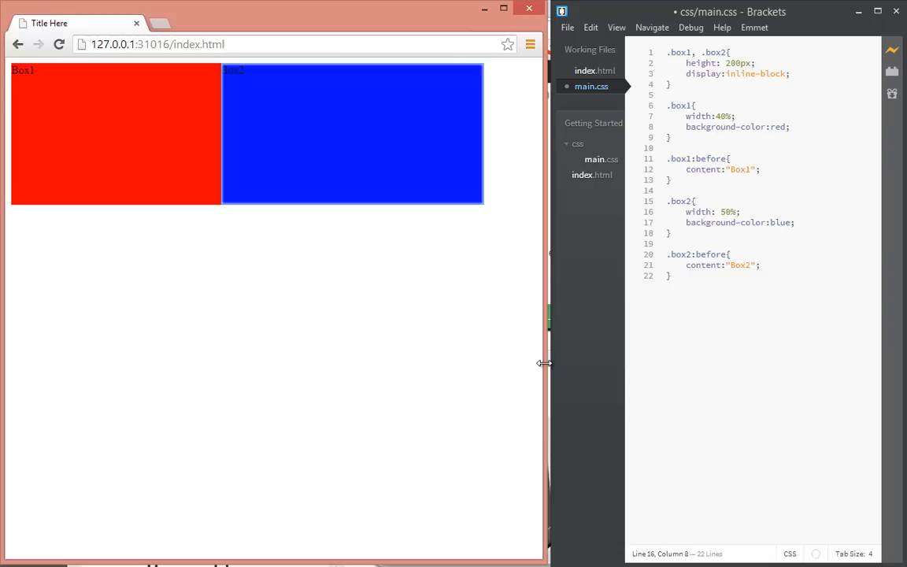
left_click_drag(543, 362, 302, 417)
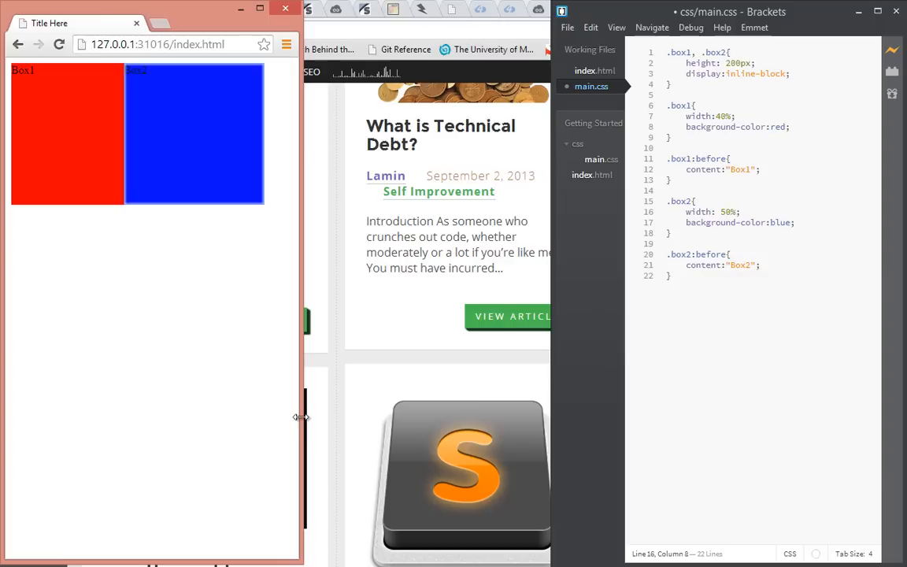
mouse_move(151, 78)
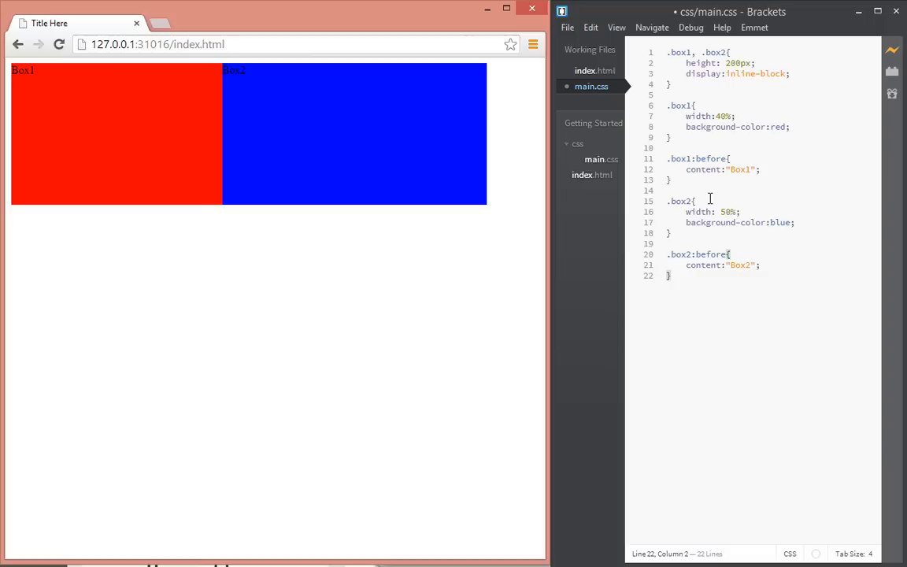
key("enter")
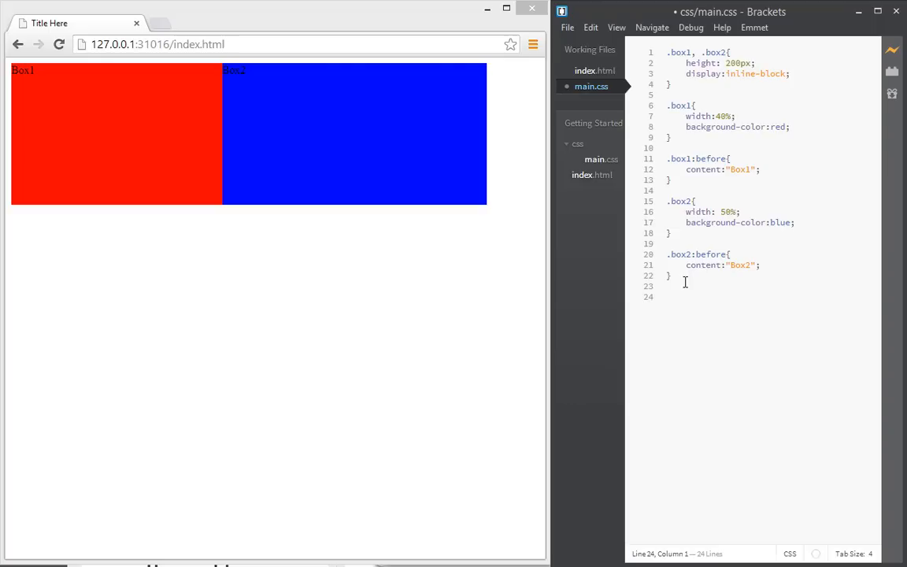
type("@media")
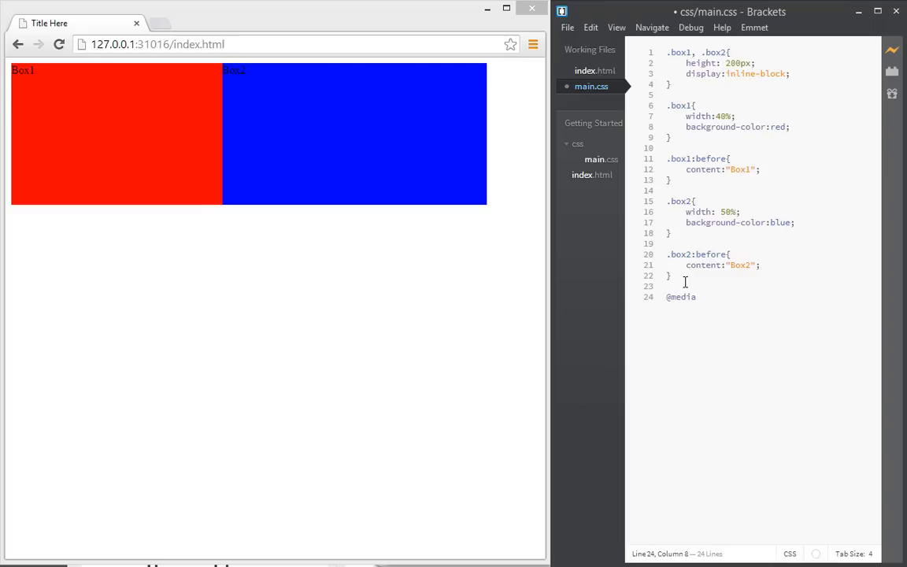
type("(max-width:)")
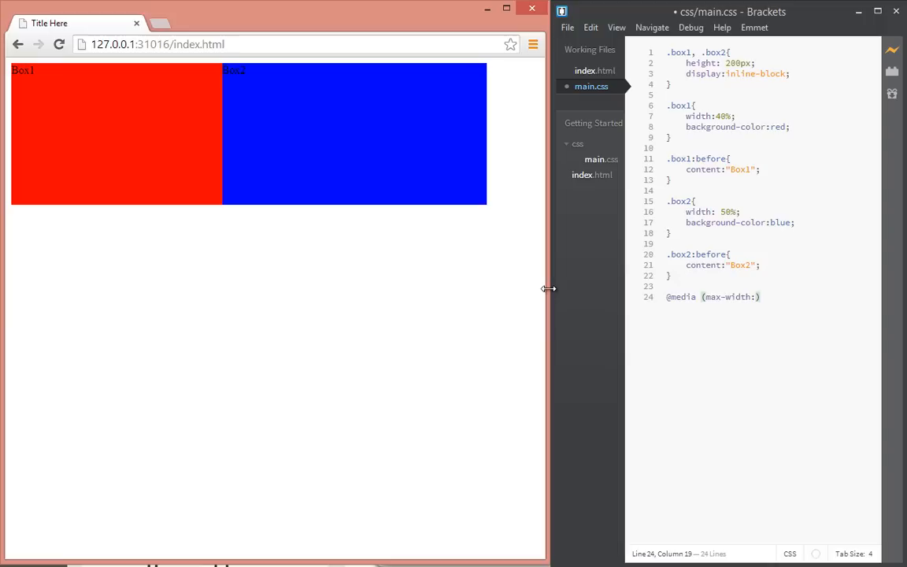
type("300px){")
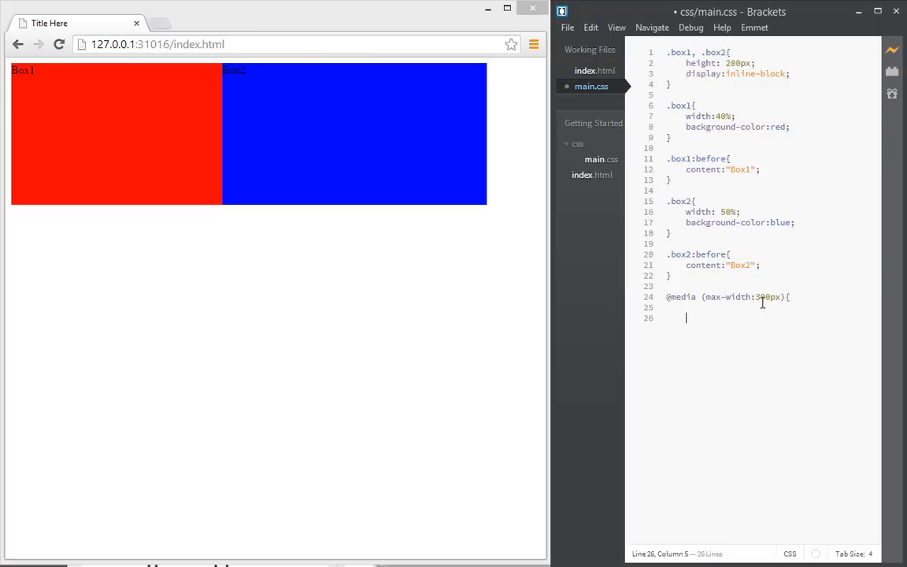
type(".box1{")
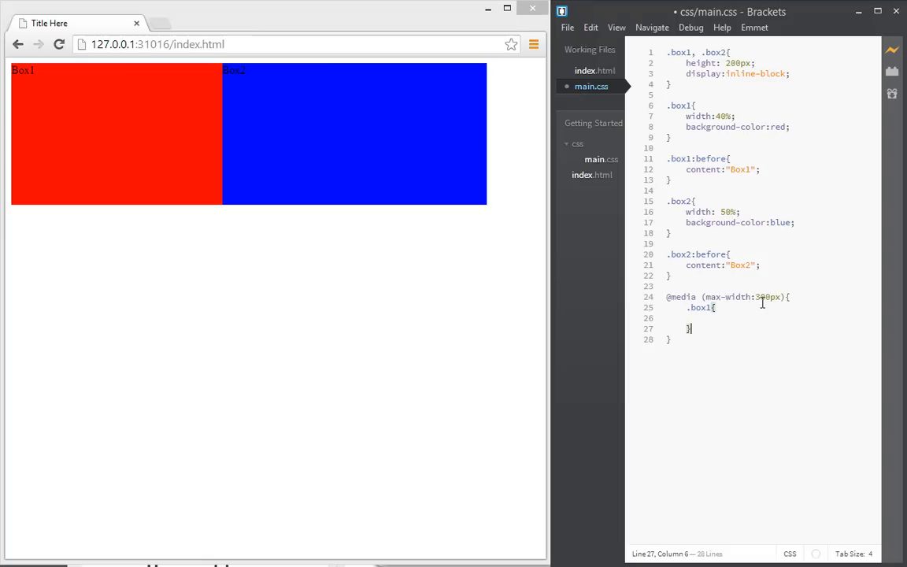
type("width: 100")
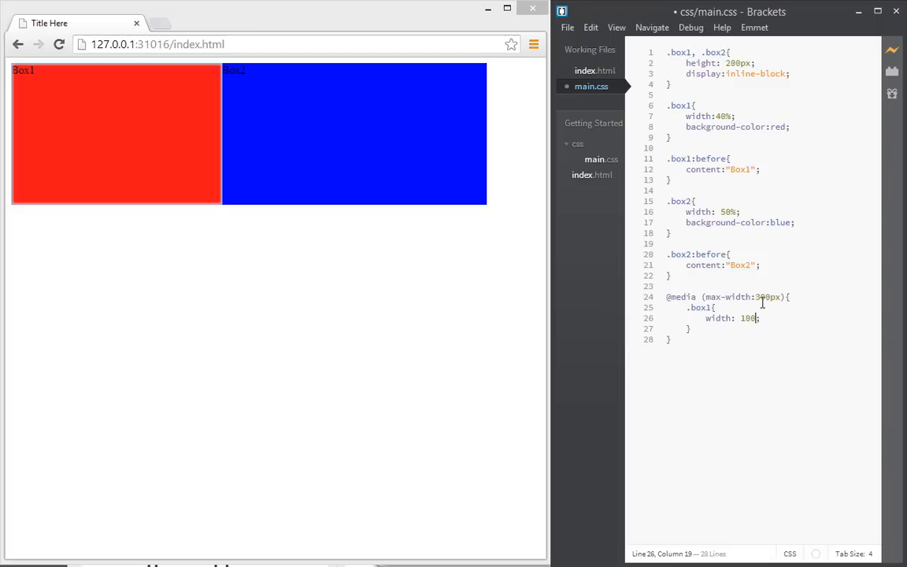
type(", .box2")
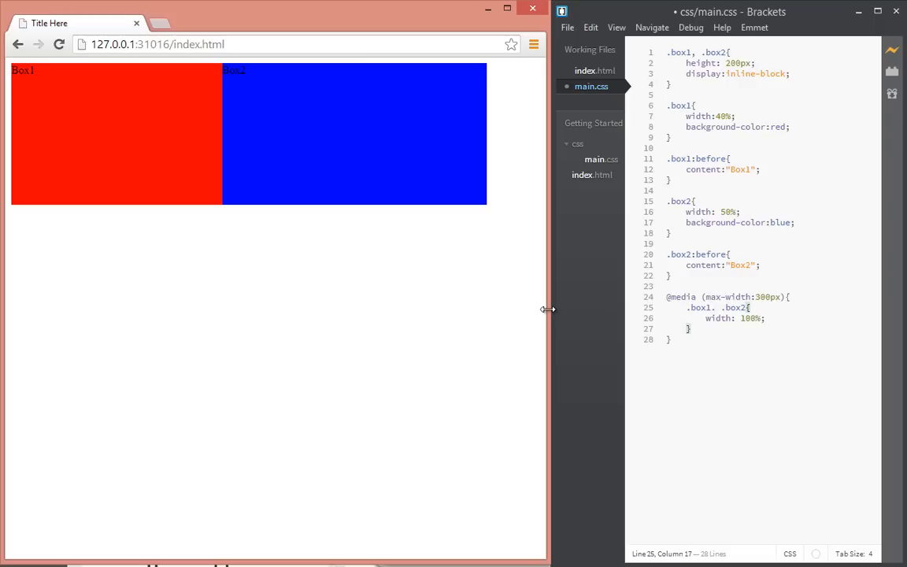
left_click_drag(548, 309, 512, 397)
type("@media (max-width: 200px){")
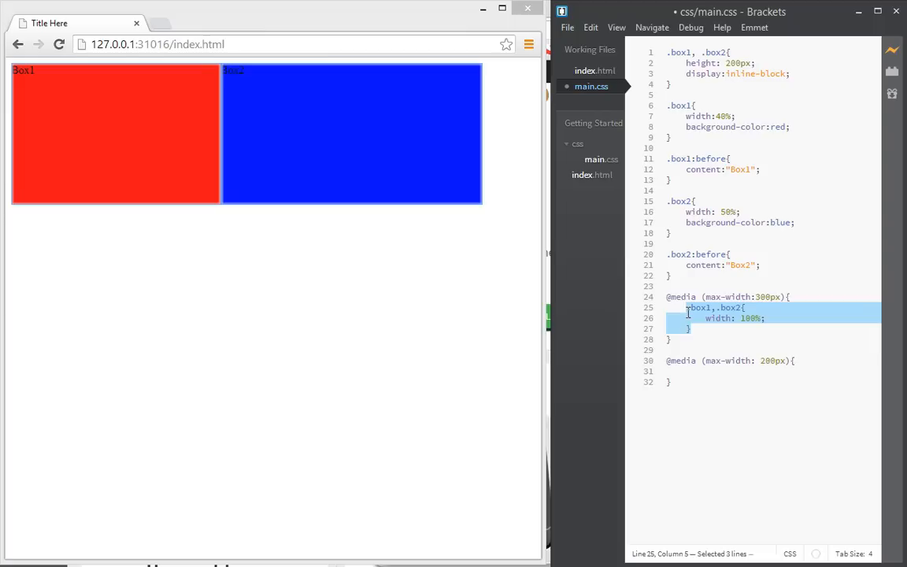
Begin a .box1,.box2{ rule inside the second media query.
type(".box1,.box2{")
type("width: 75%;")
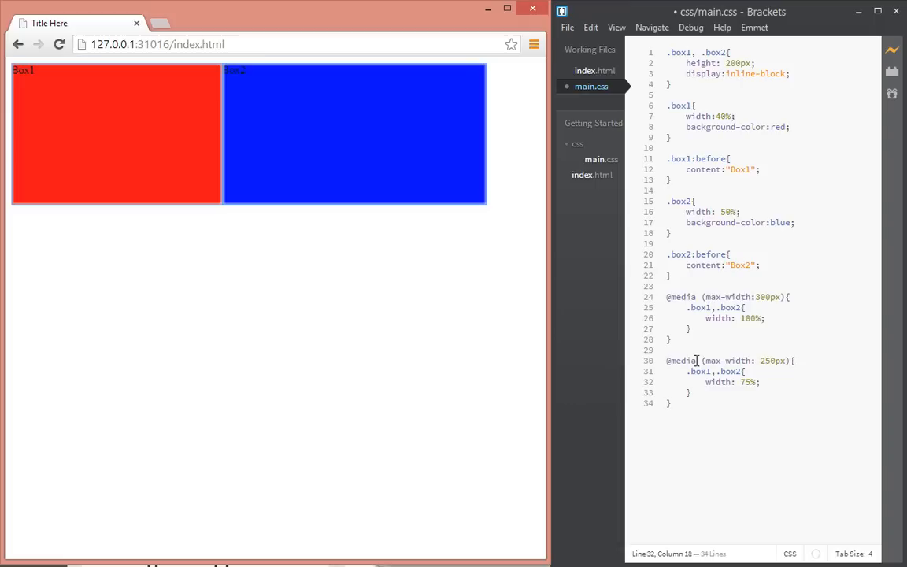
left_click_drag(668, 52, 685, 170)
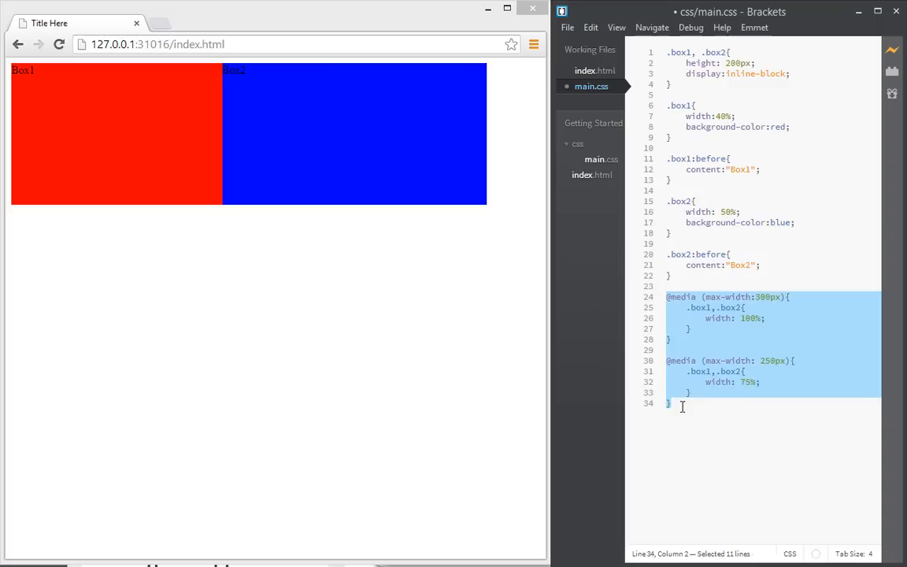
left_click(667, 403)
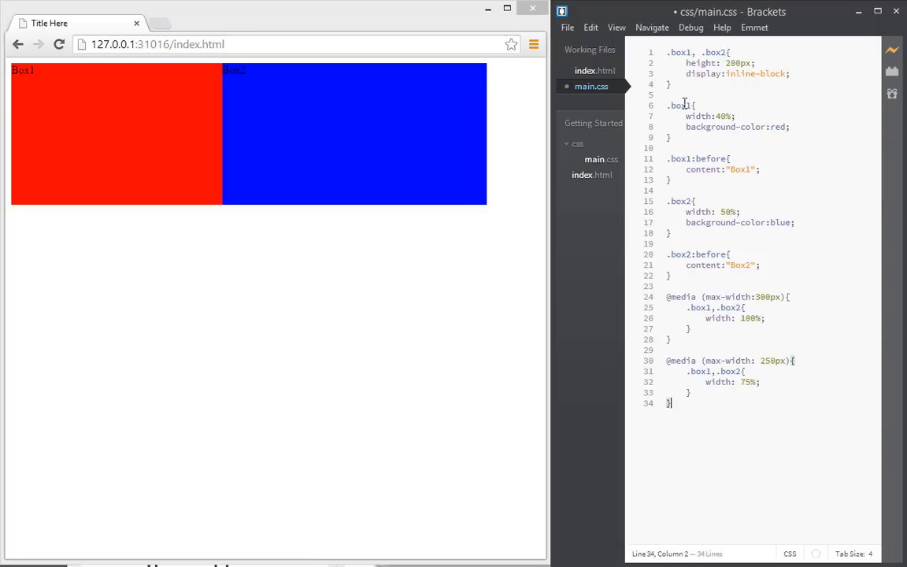
left_click_drag(667, 296, 690, 392)
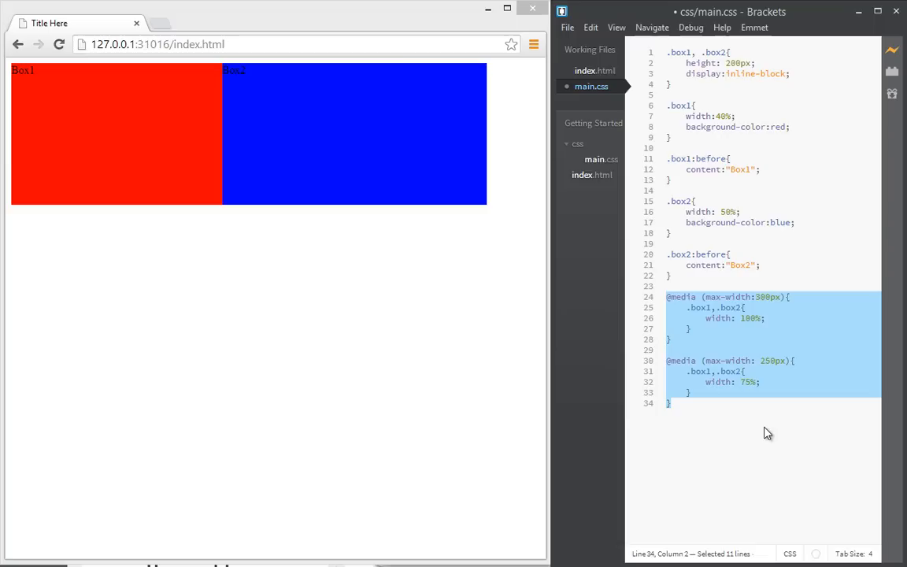
left_click(687, 278)
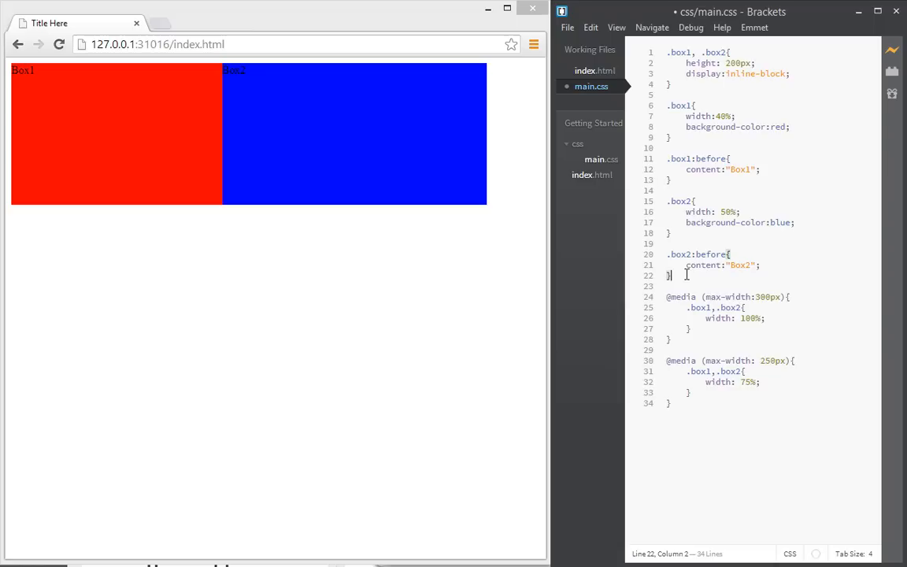
Select the top box rules and the box1 width value to make both boxes 100% wide.
left_click_drag(669, 52, 669, 233)
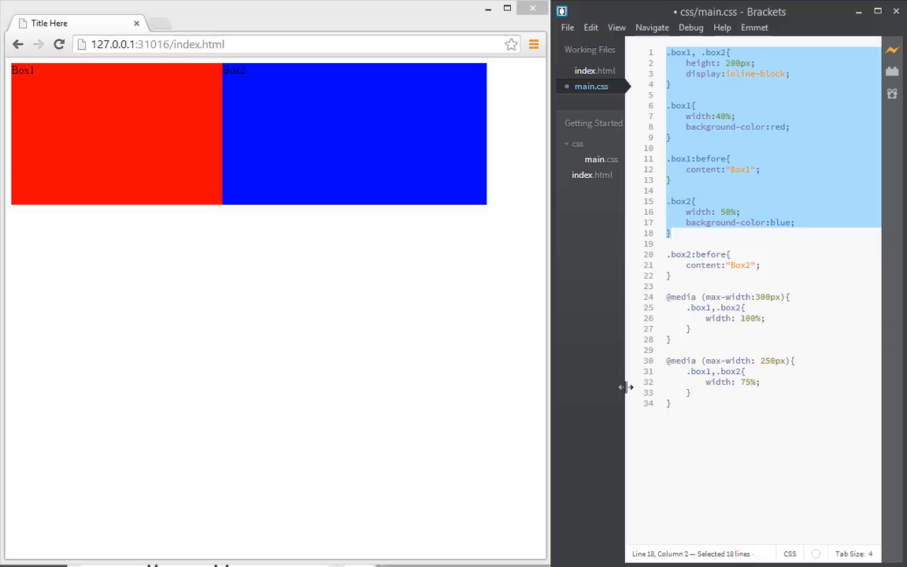
double_click(743, 295)
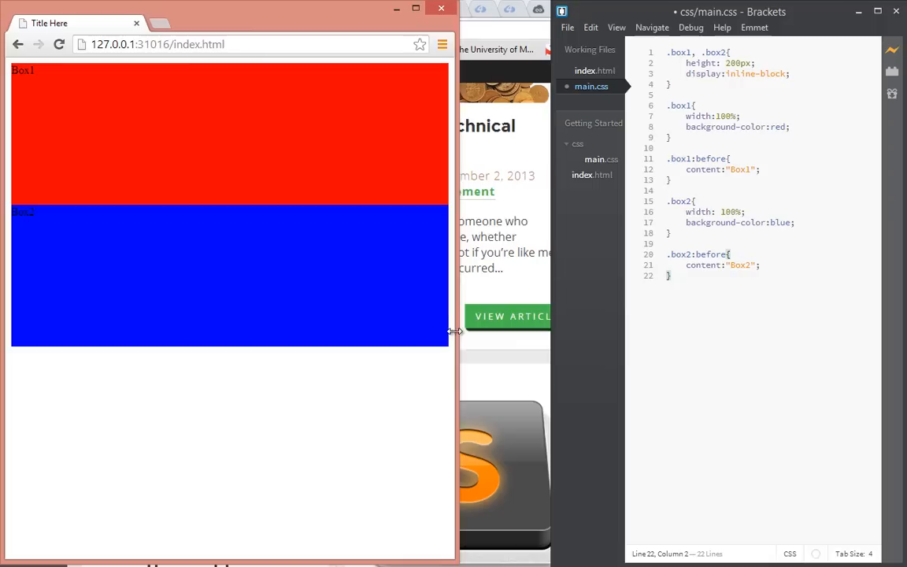
Narrow the Chrome window to phone width so the full-width boxes stack.
left_click_drag(455, 331, 246, 386)
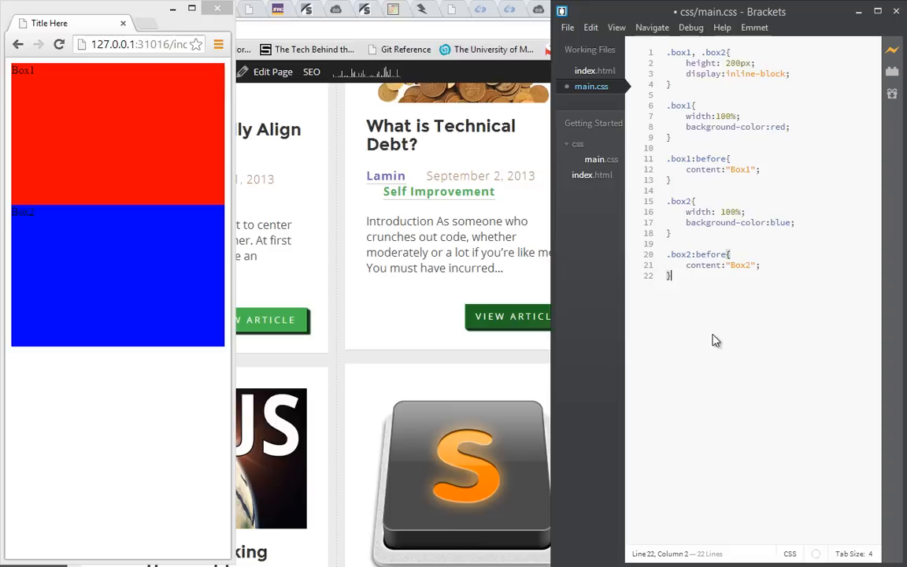
type("@media (")
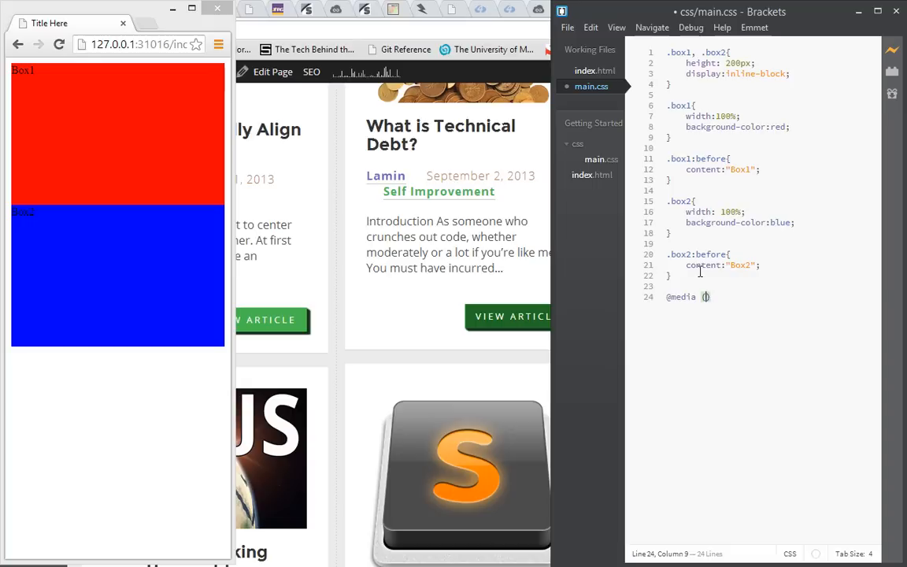
type("(min-width:")
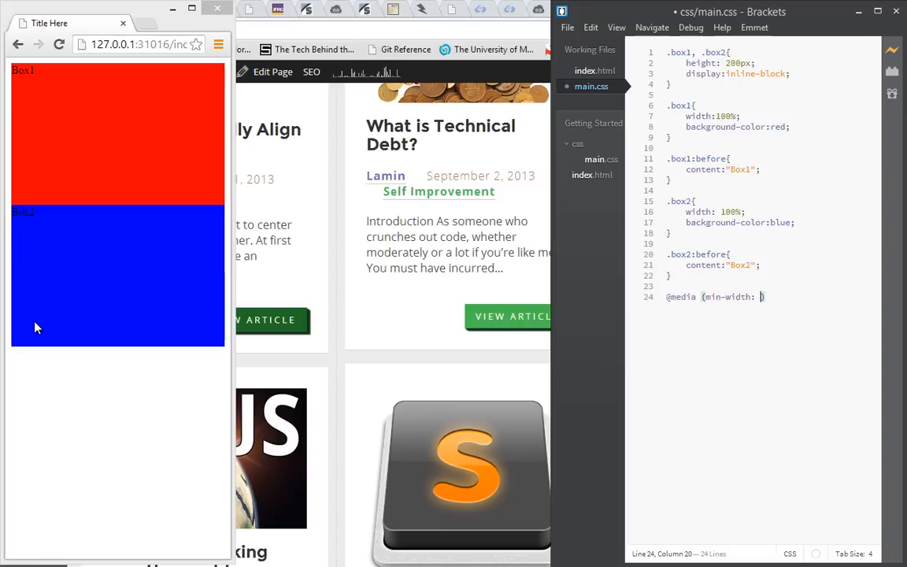
type("300px){")
type(".box1{")
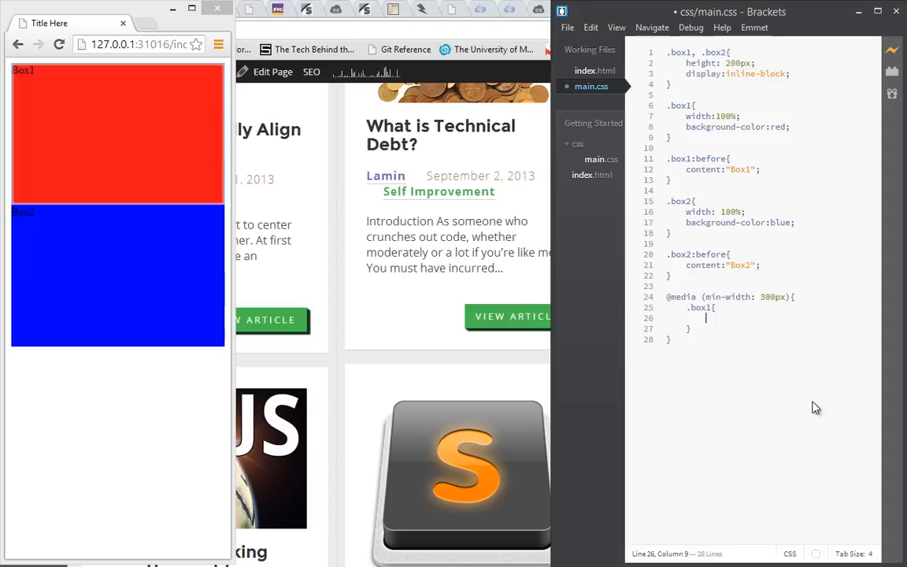
type("width: 20%;")
type(".box2{")
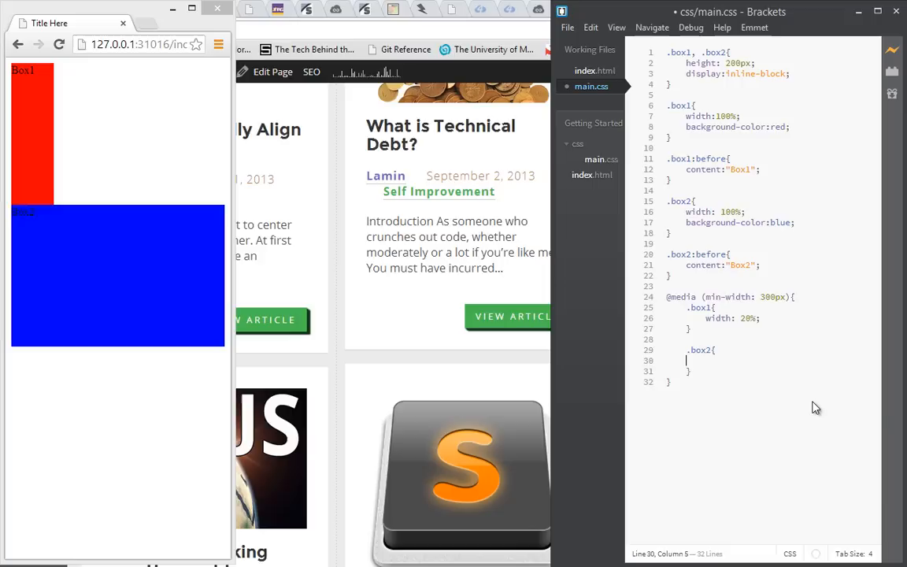
type("width: 60%;")
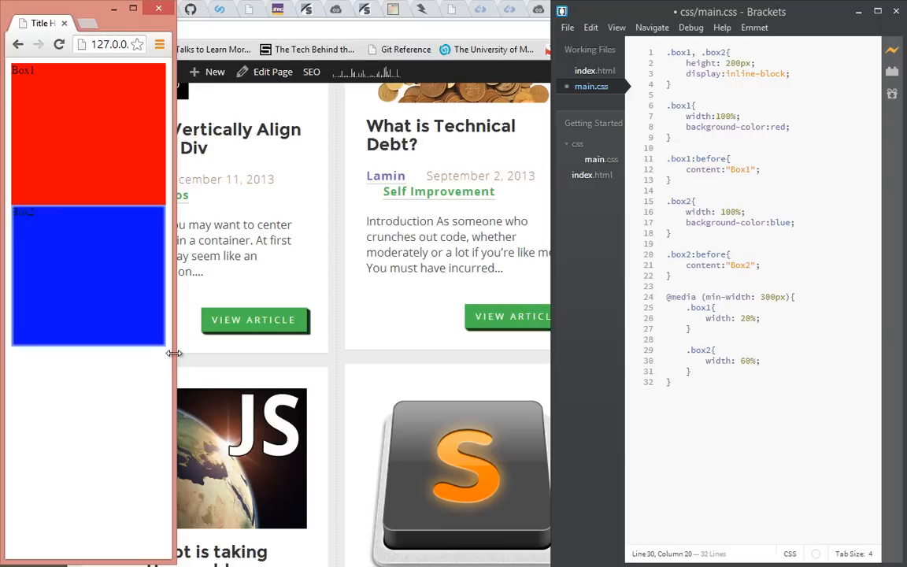
Widen the Chrome window to desktop width and select the box1 20% width declaration.
left_click_drag(173, 353, 229, 377)
type("7")
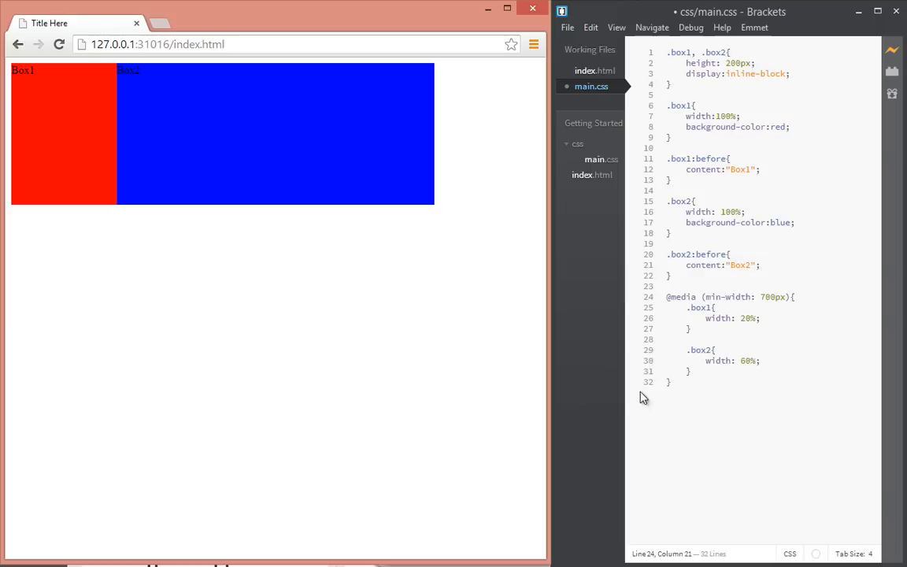
double_click(731, 318)
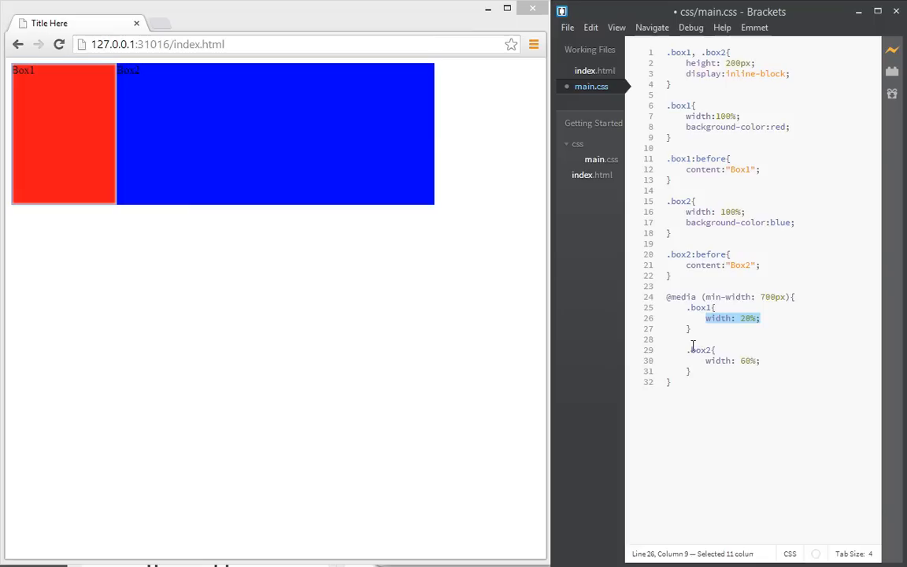